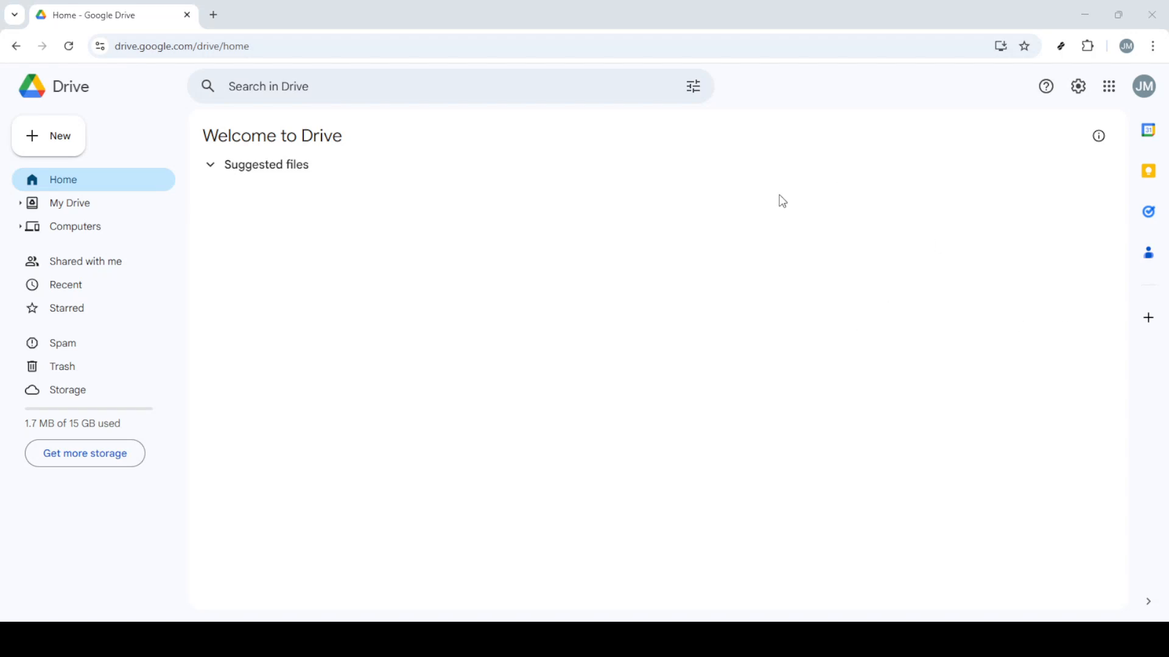
Launch Google Forms in a new tab from the Google apps launcher in Drive
{"action": "left_click", "coordinate": [1109, 86]}
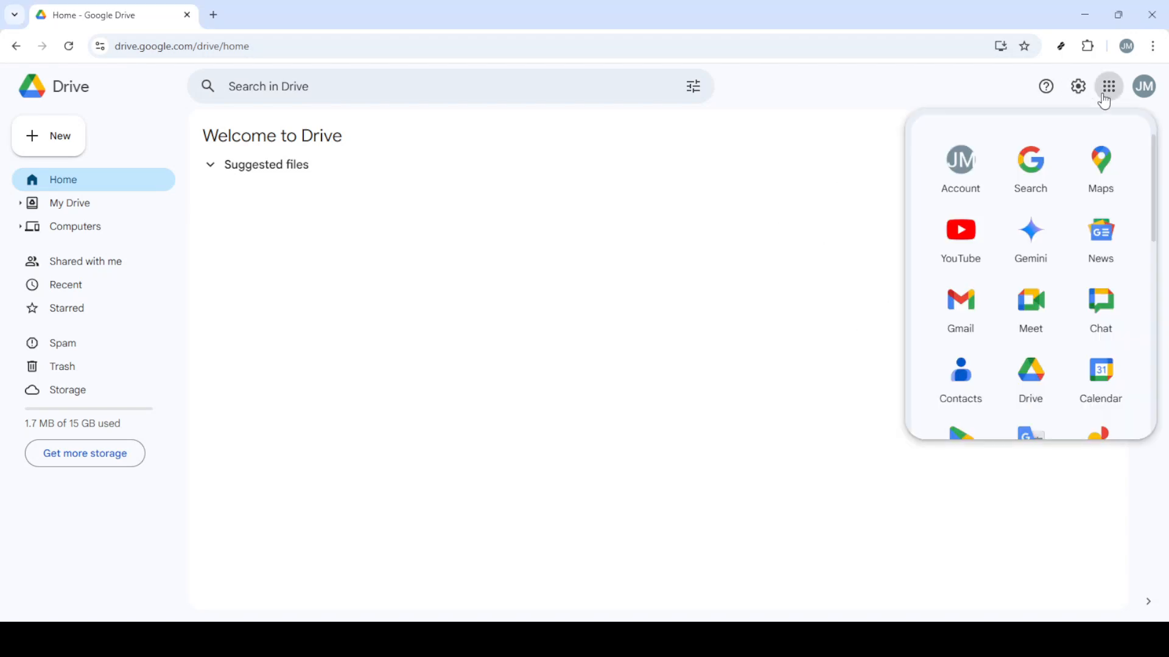
{"action": "scroll", "scroll_direction": "down", "scroll_amount": 3}
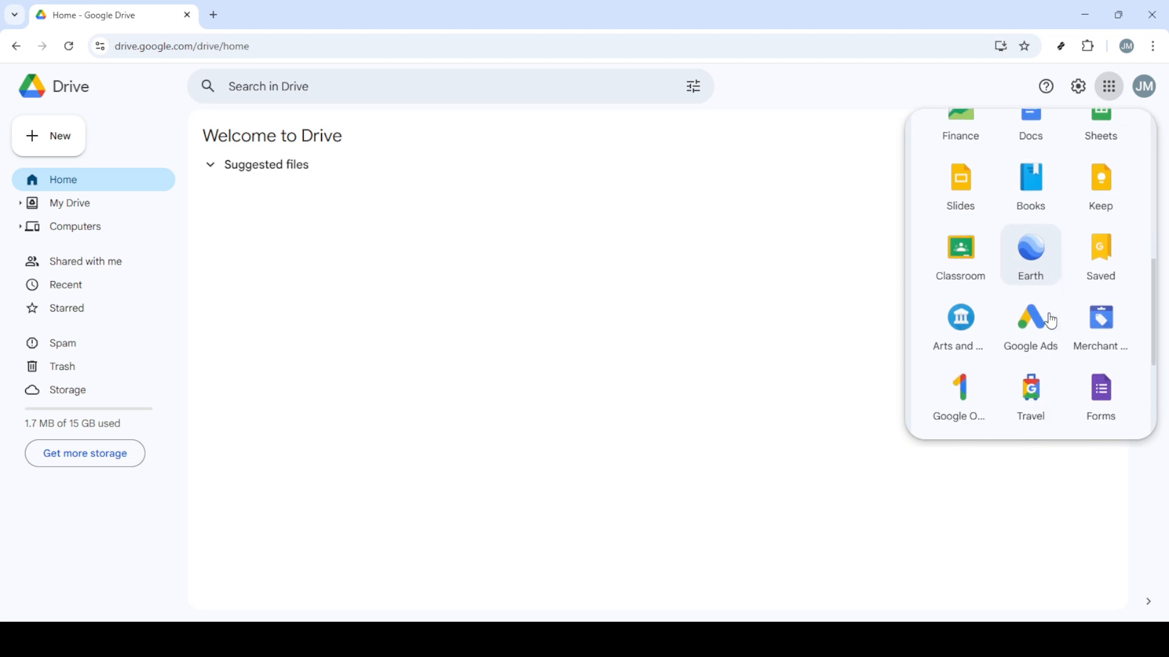
{"action": "scroll", "scroll_direction": "down", "scroll_amount": 3}
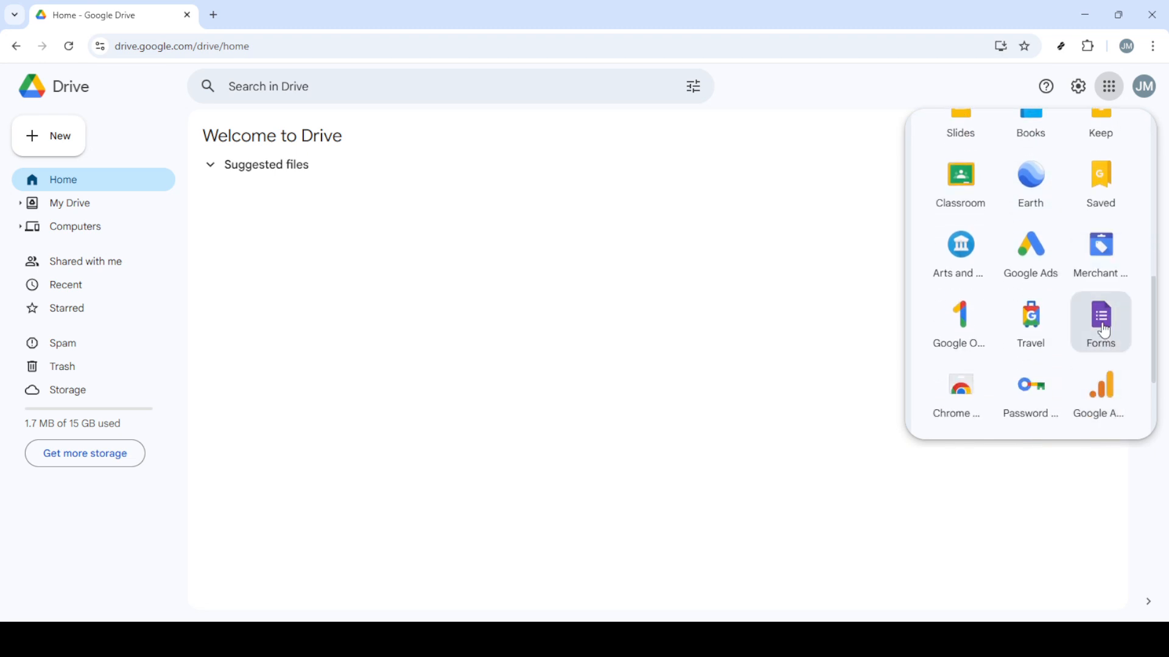
{"action": "left_click", "coordinate": [1100, 321]}
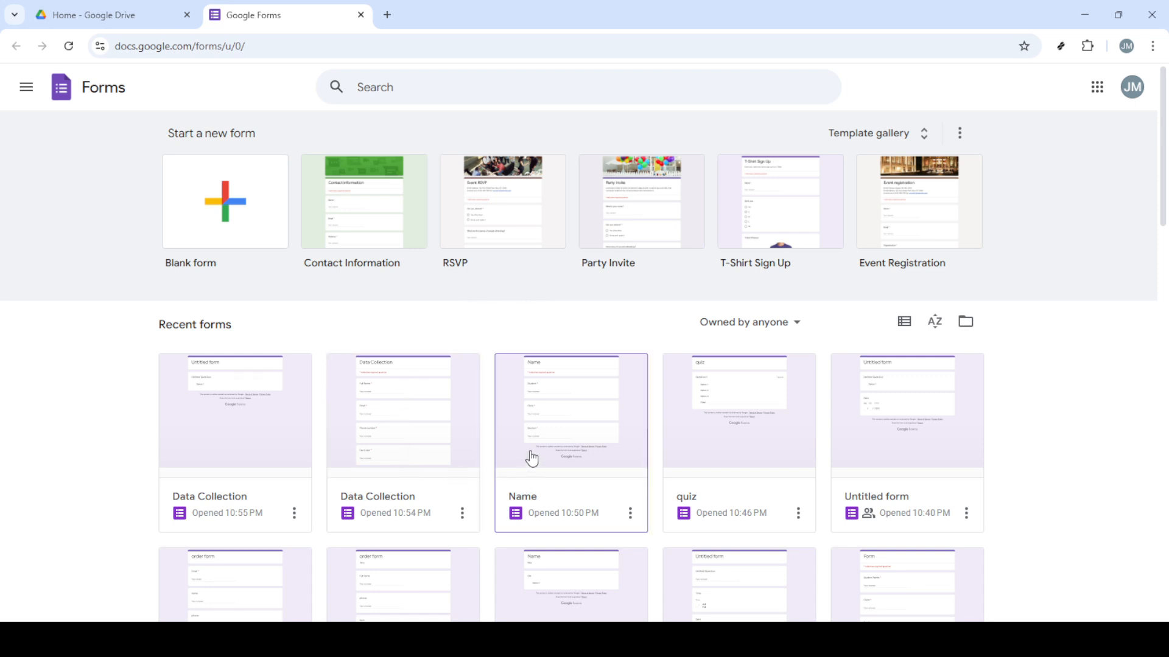
{"action": "mouse_move", "coordinate": [364, 420]}
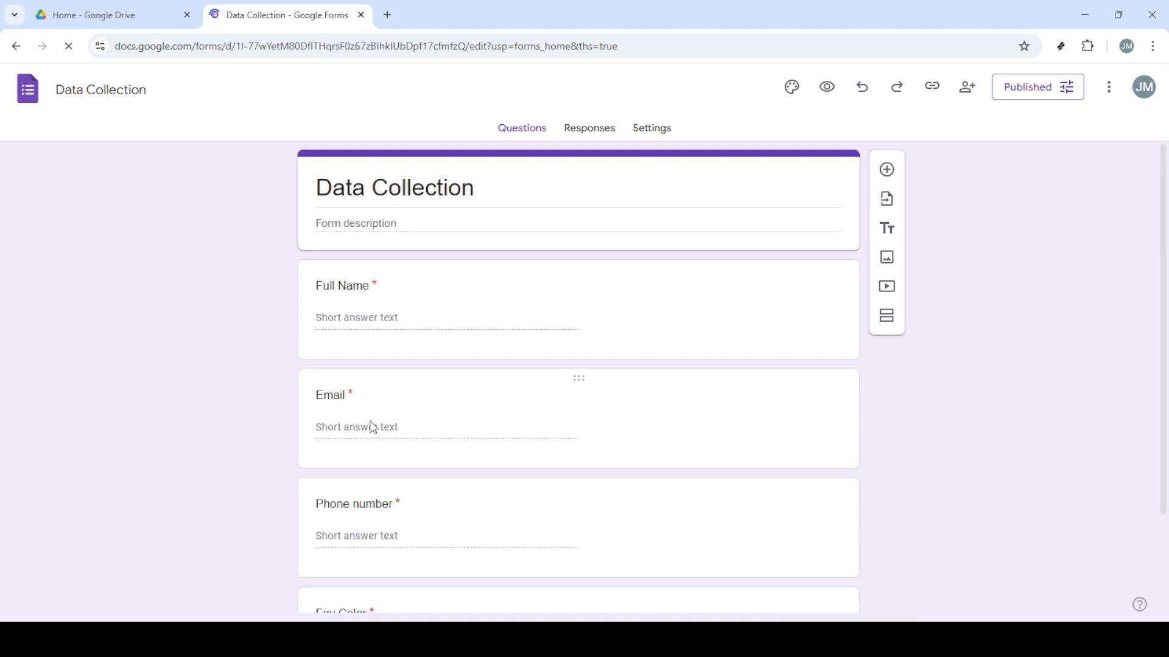
Open the 'Data Collection' form from Recent forms in the editor
{"action": "left_click", "coordinate": [394, 187]}
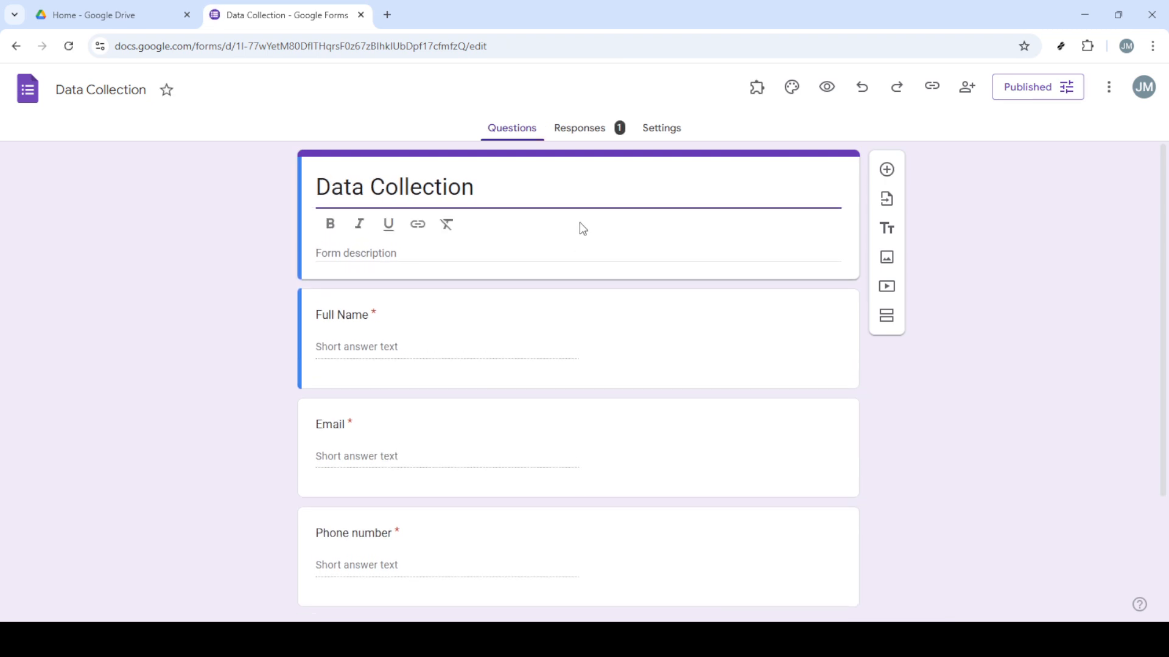
{"action": "mouse_move", "coordinate": [572, 344]}
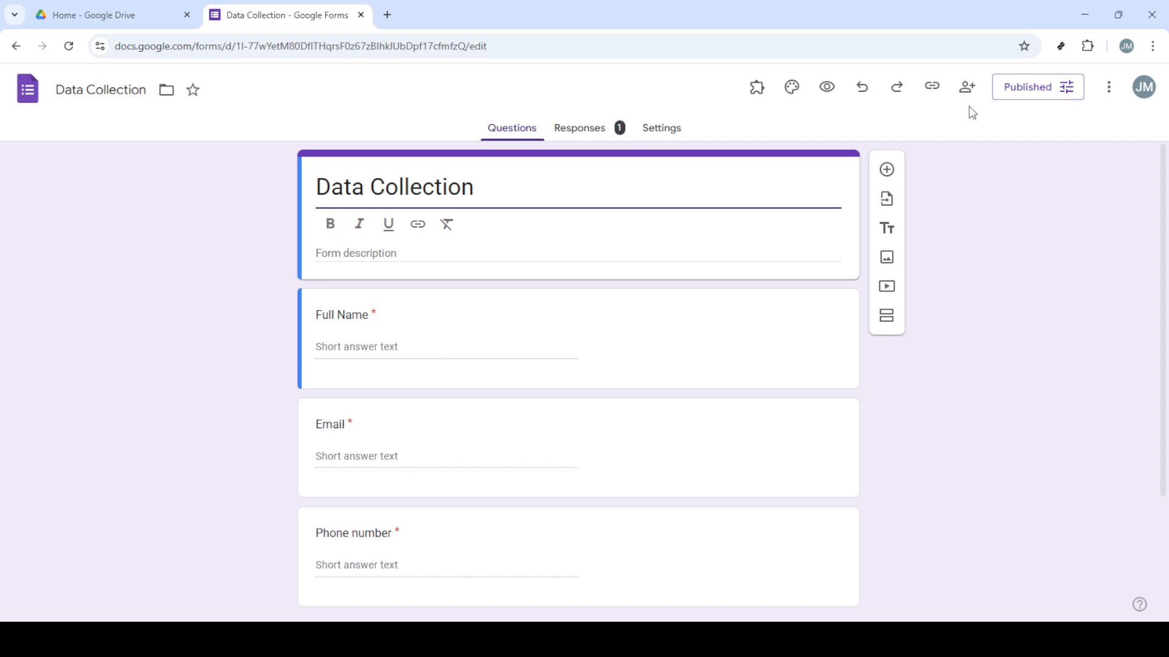
Set the form's Editor access to 'Anyone with the link' in sharing settings
{"action": "left_click", "coordinate": [967, 87]}
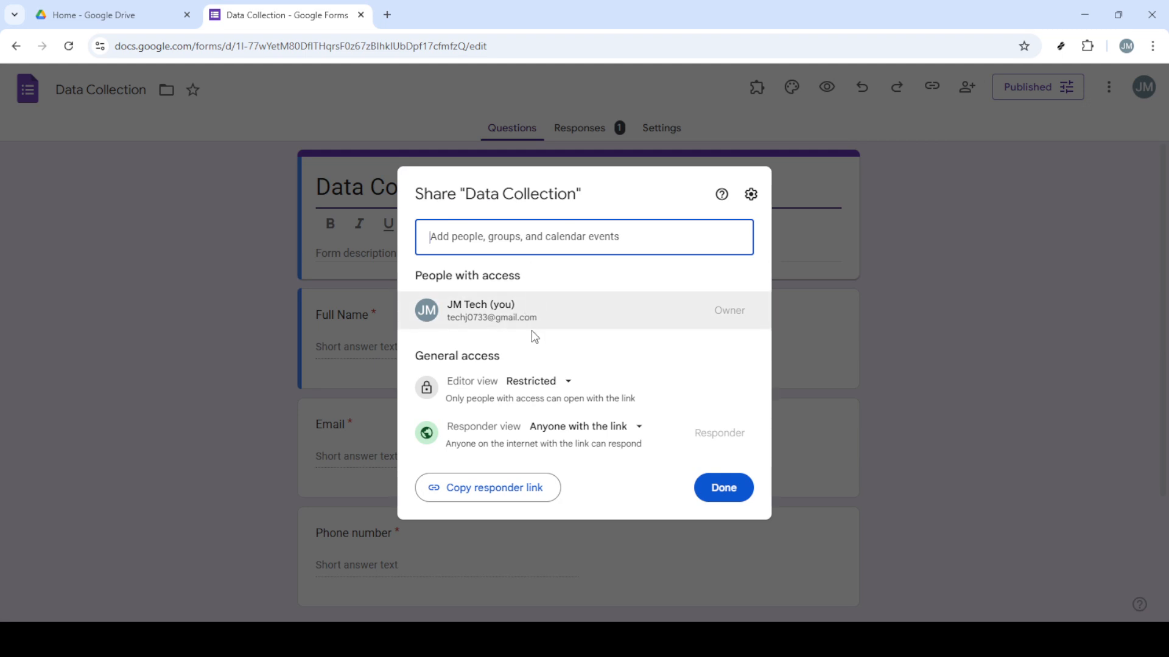
{"action": "mouse_move", "coordinate": [558, 431]}
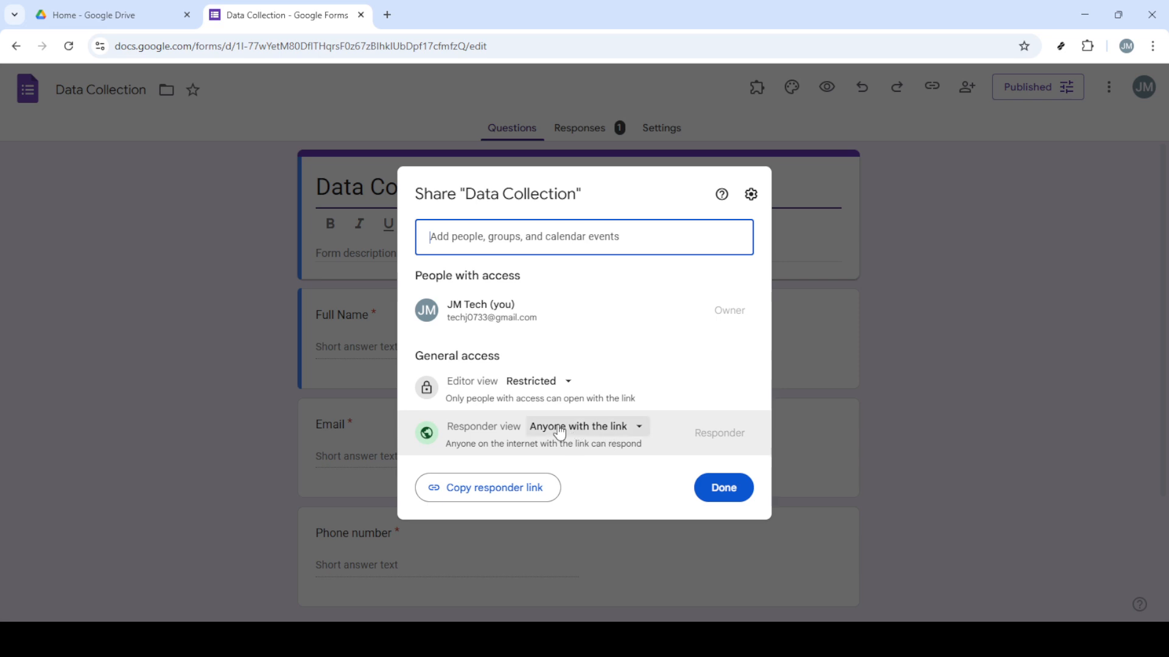
{"action": "mouse_move", "coordinate": [551, 435]}
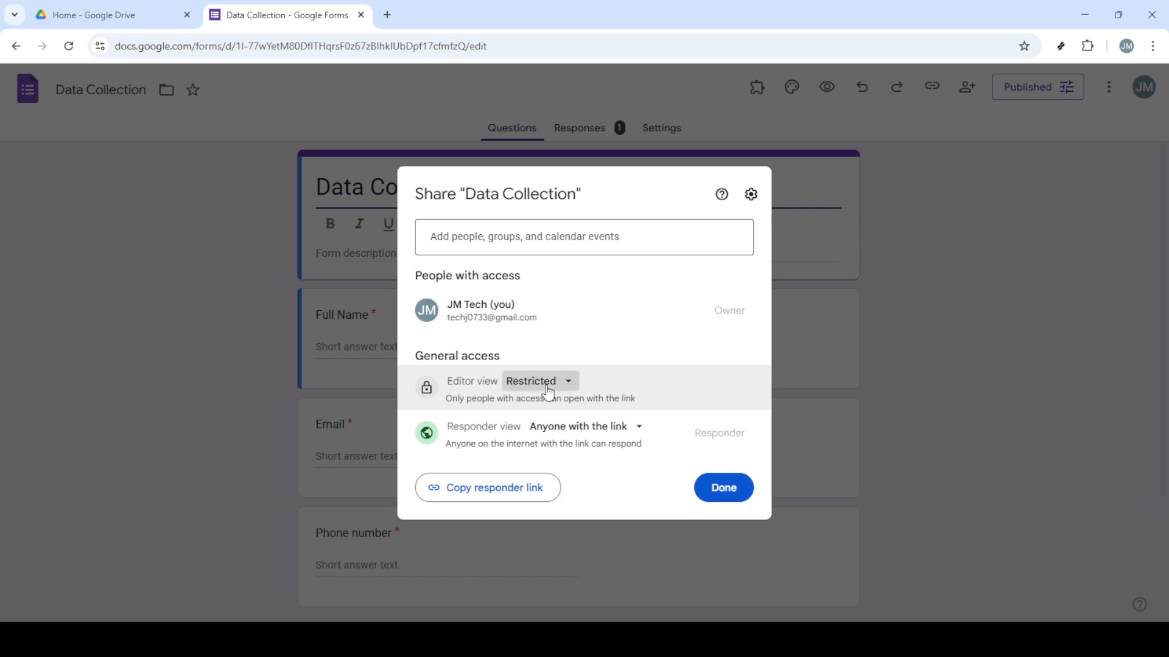
{"action": "left_click", "coordinate": [538, 381]}
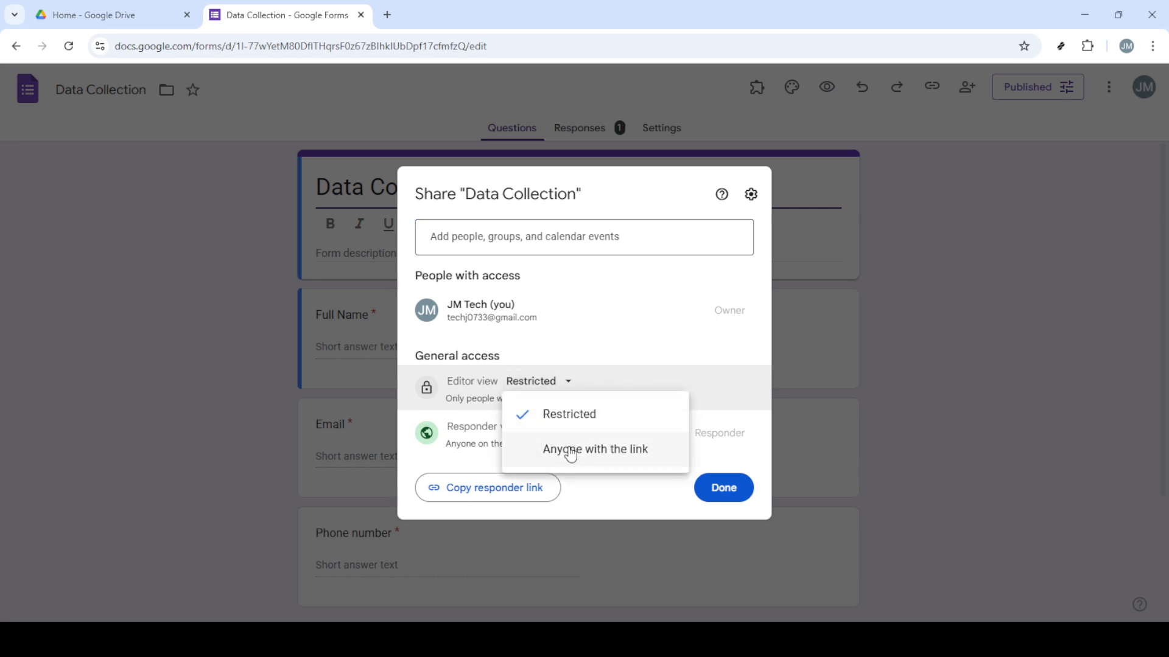
{"action": "left_click", "coordinate": [594, 449]}
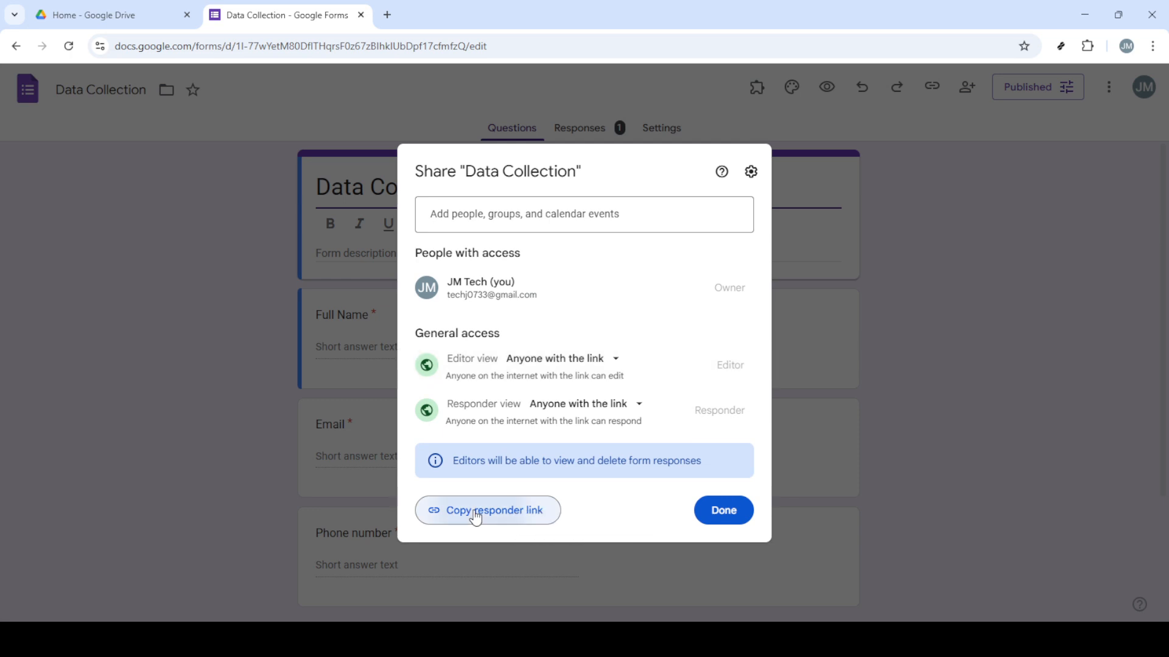
Copy the Data Collection responder link, close sharing, and start a new browser tab
{"action": "left_click", "coordinate": [488, 510]}
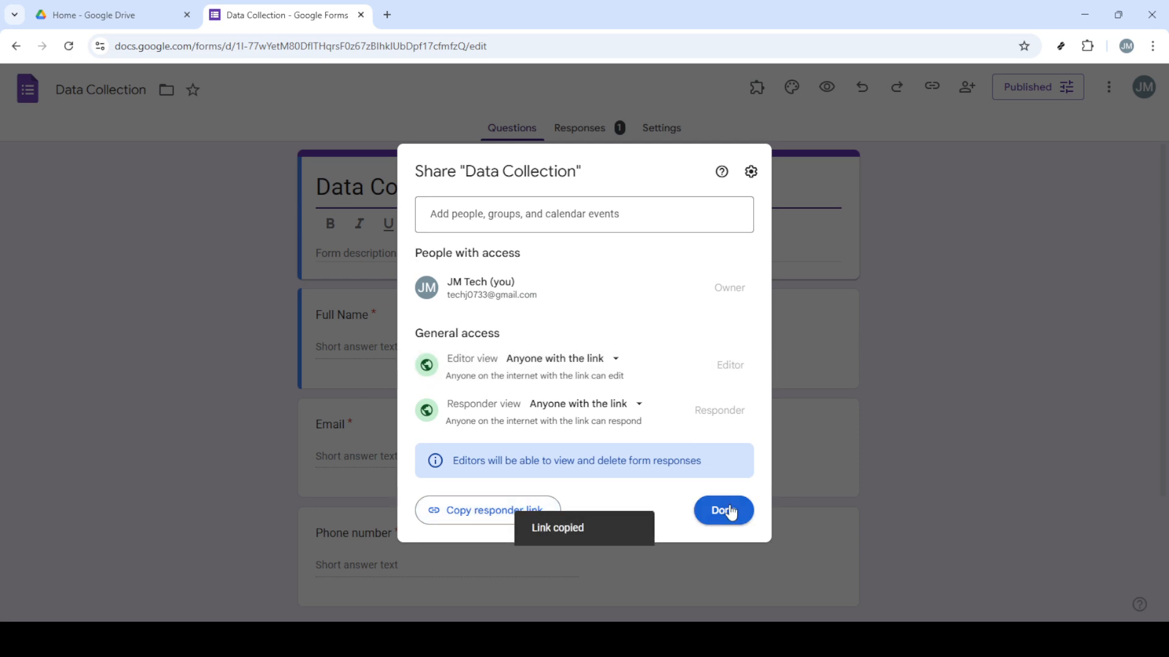
{"action": "left_click", "coordinate": [721, 511]}
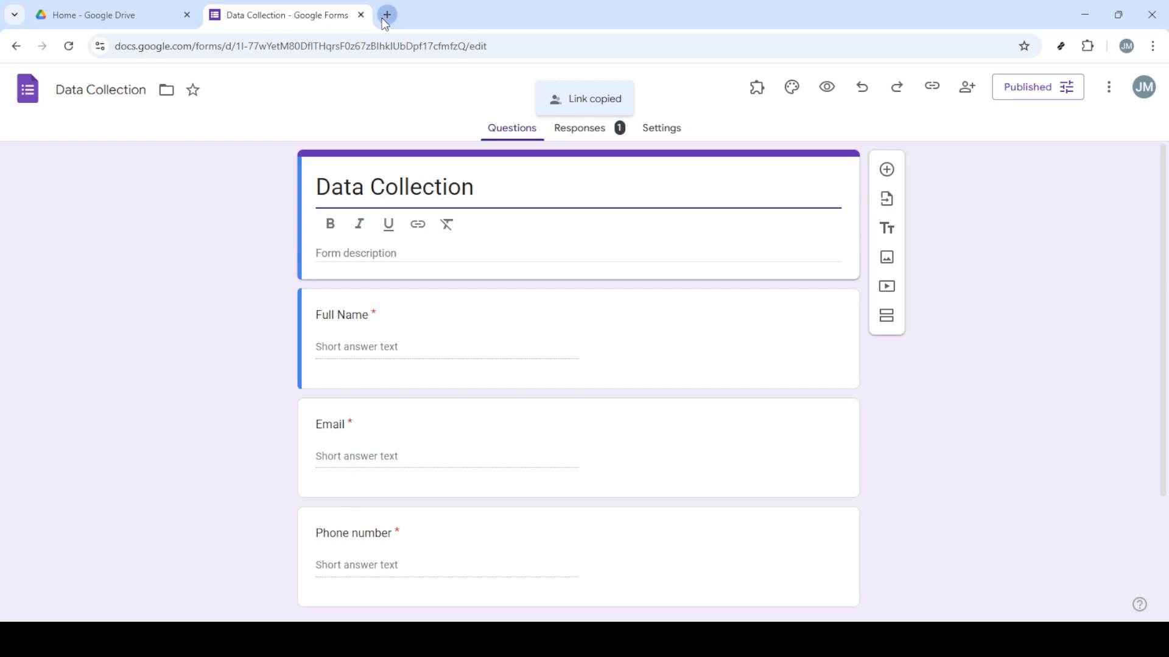
{"action": "left_click", "coordinate": [386, 14]}
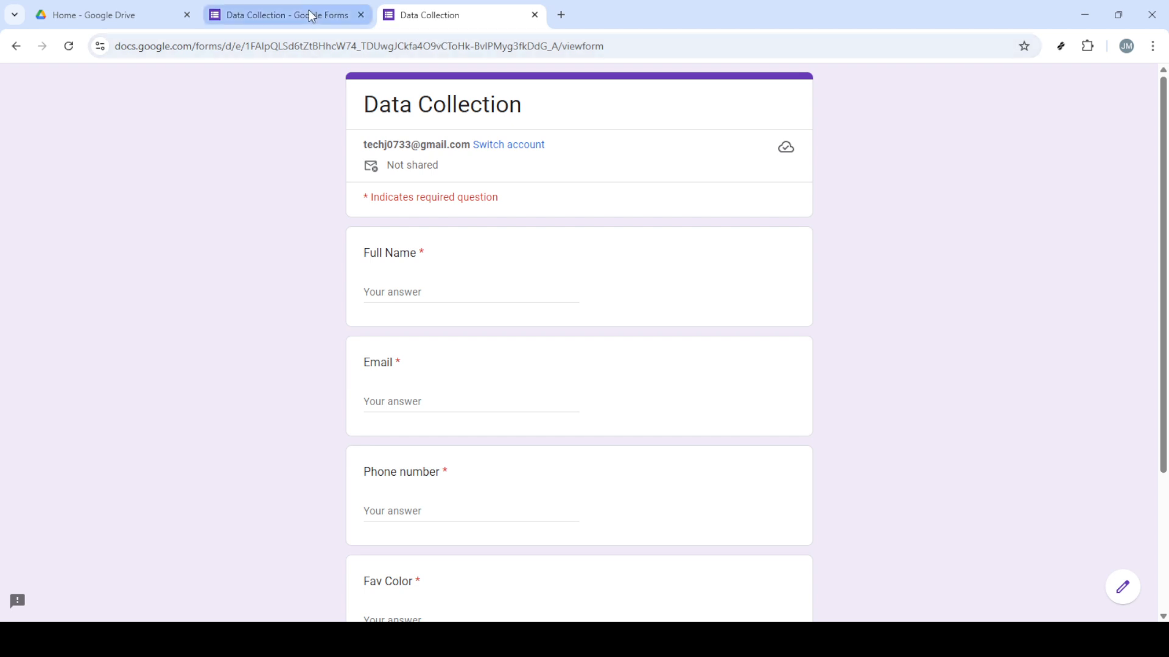
Switch back to the 'Data Collection - Google Forms' editor tab
{"action": "left_click", "coordinate": [286, 14]}
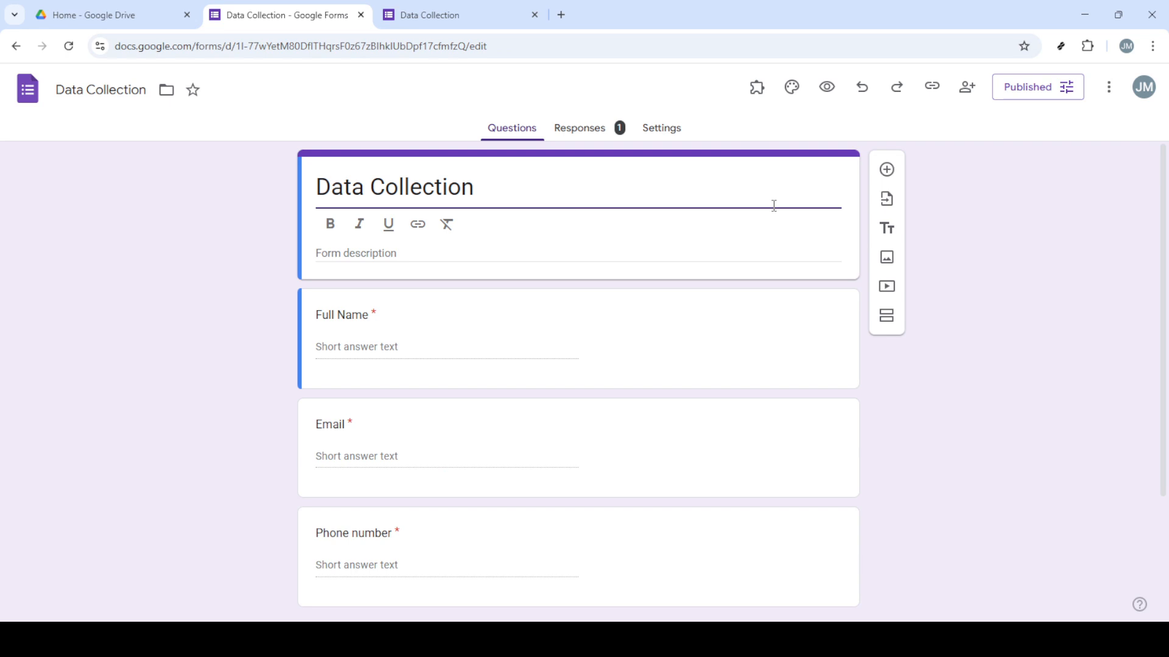
{"action": "mouse_move", "coordinate": [930, 87]}
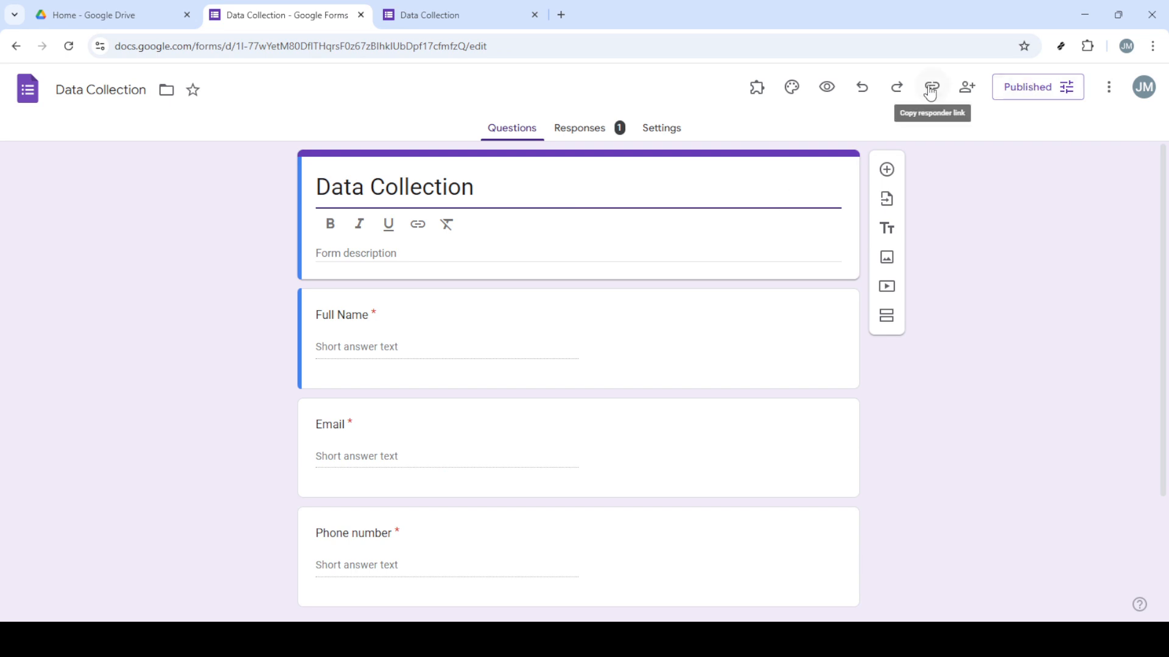
{"action": "mouse_move", "coordinate": [923, 90]}
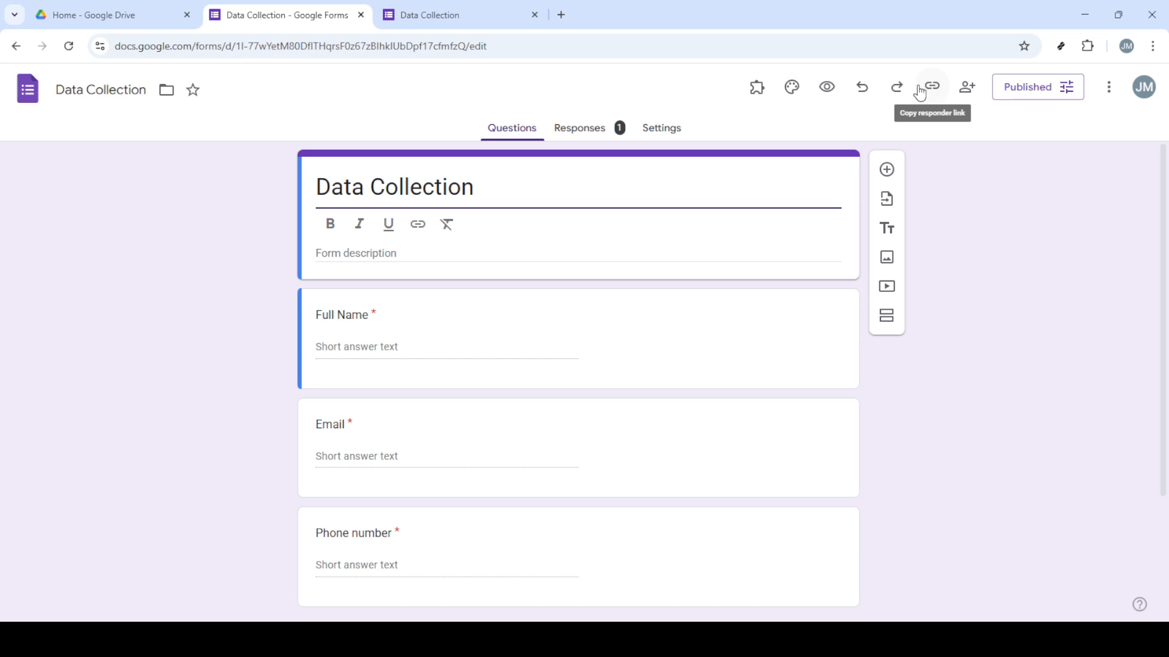
{"action": "mouse_move", "coordinate": [945, 354]}
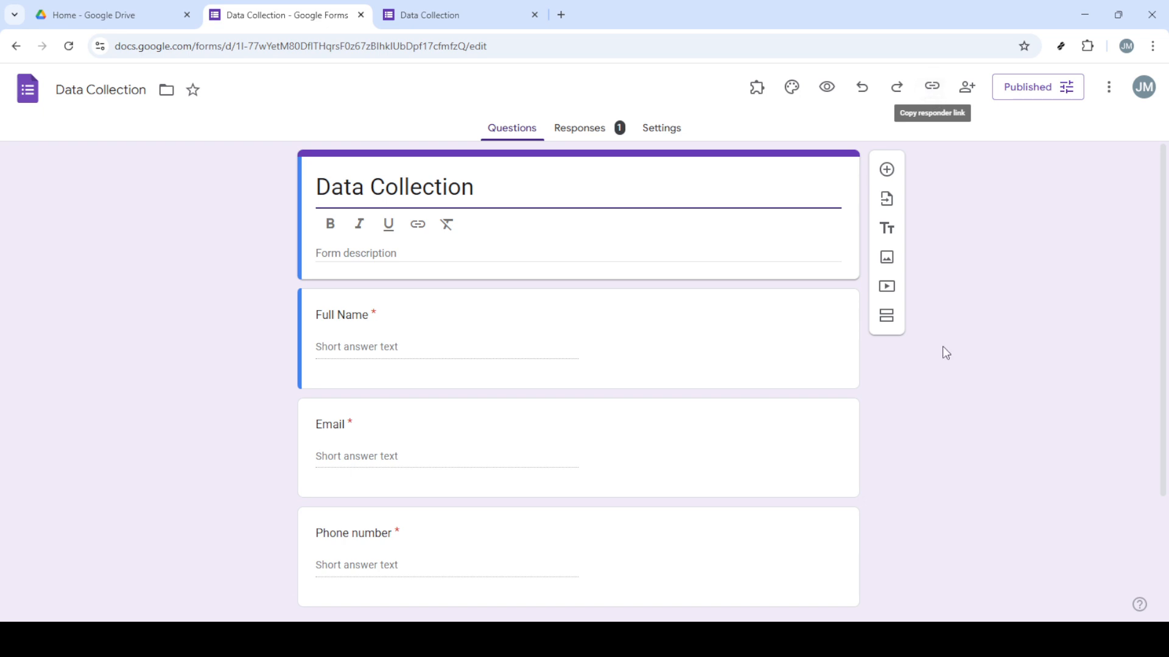